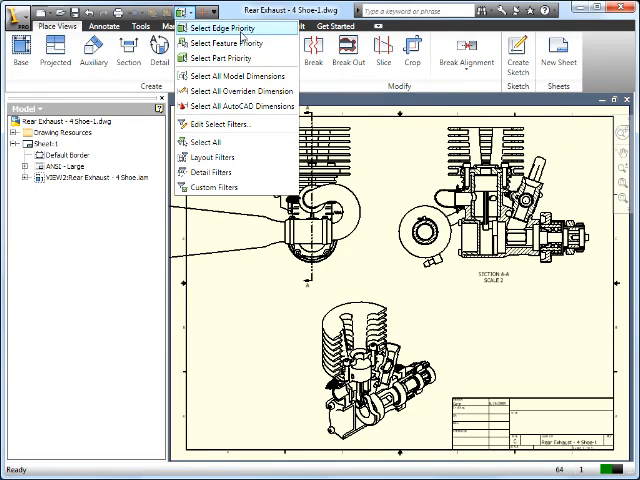
mouse_move(220, 28)
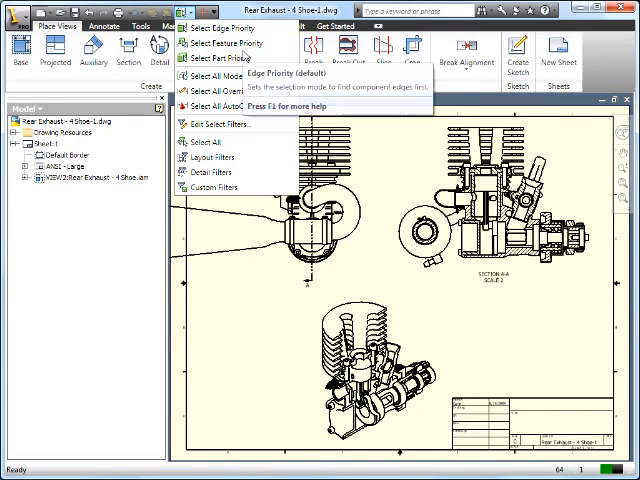
mouse_move(222, 56)
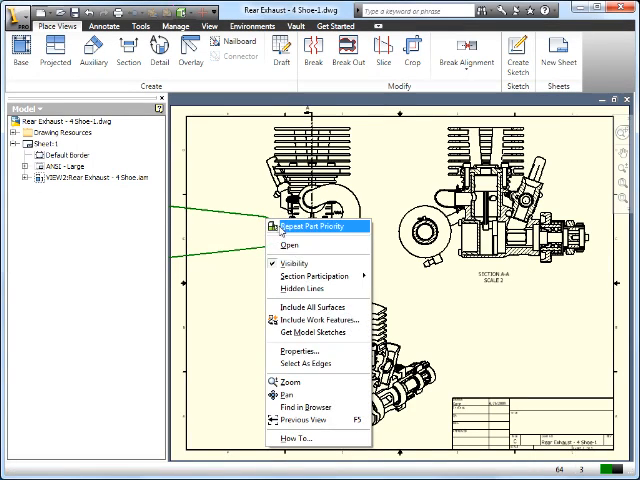
Pick a whole engine part in the drawing view under part selection priority.
left_click(288, 264)
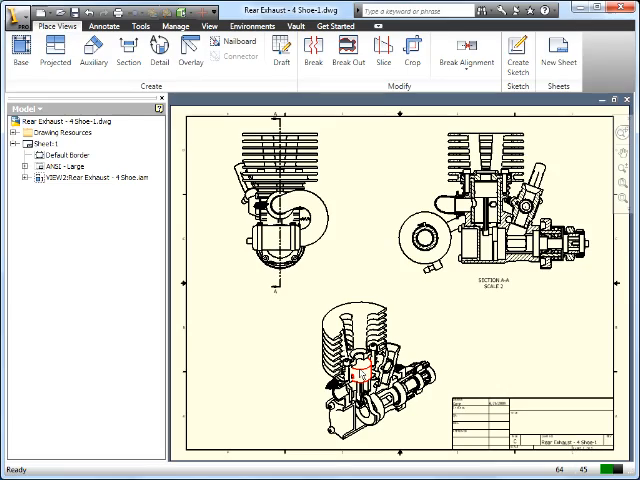
Switch the selected engine part in the isometric view to hidden-line style, accepting the warning.
left_click(358, 372)
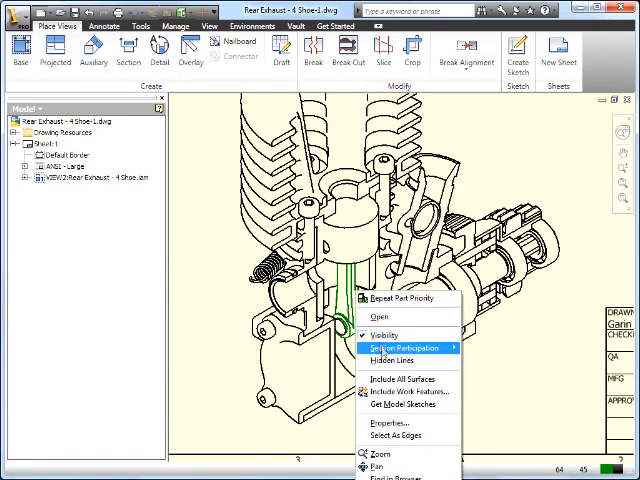
mouse_move(396, 360)
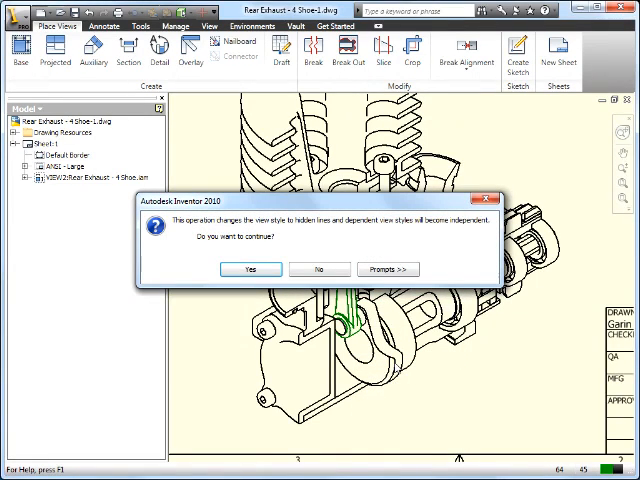
left_click(252, 268)
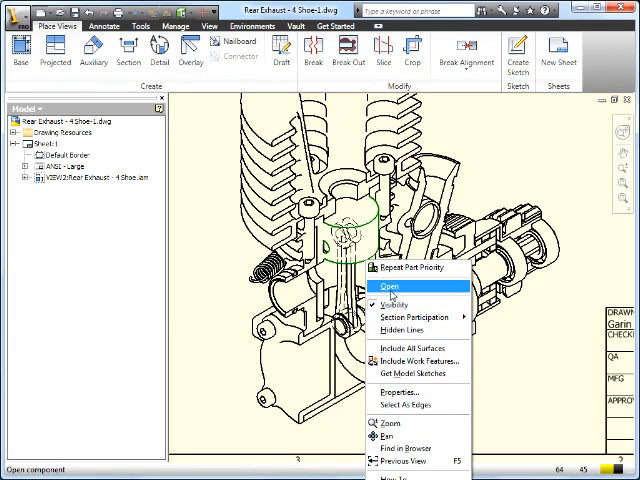
Clear the piston's section participation in its document settings, save it and return to the drawing.
left_click(376, 288)
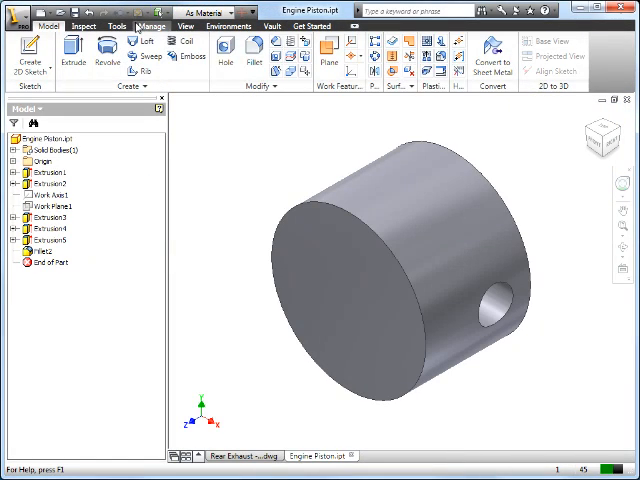
left_click(118, 26)
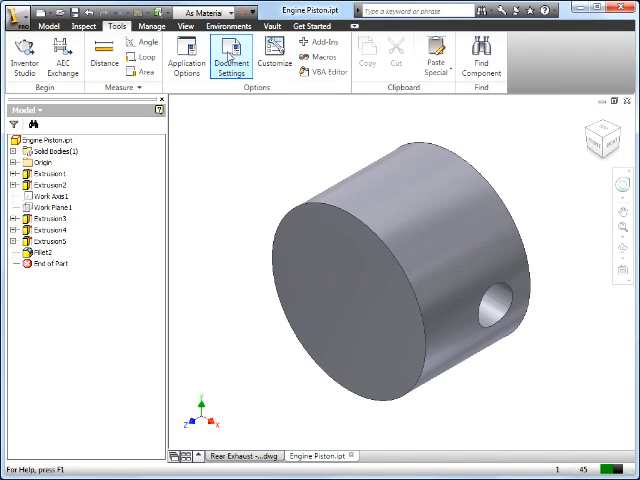
left_click(232, 56)
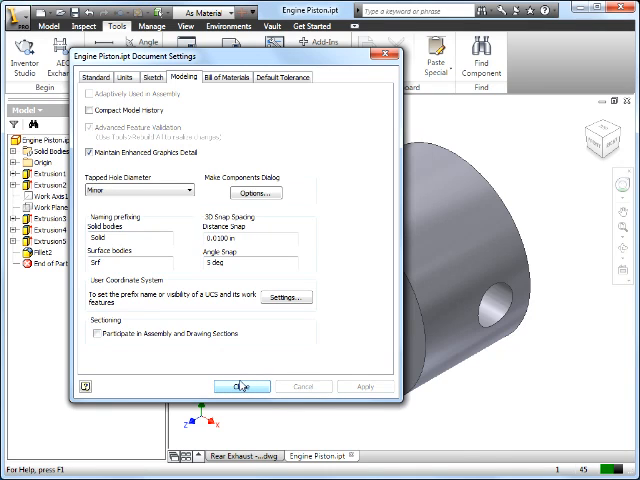
mouse_move(242, 388)
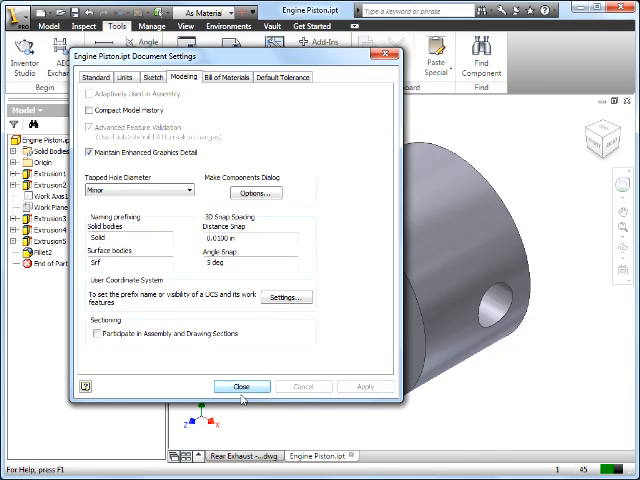
left_click(242, 386)
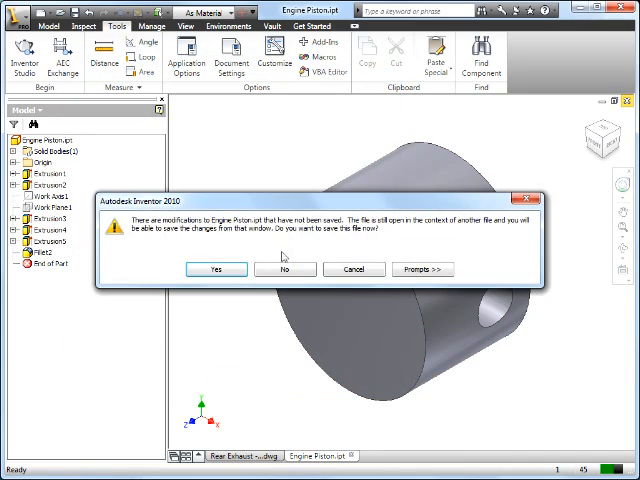
left_click(284, 268)
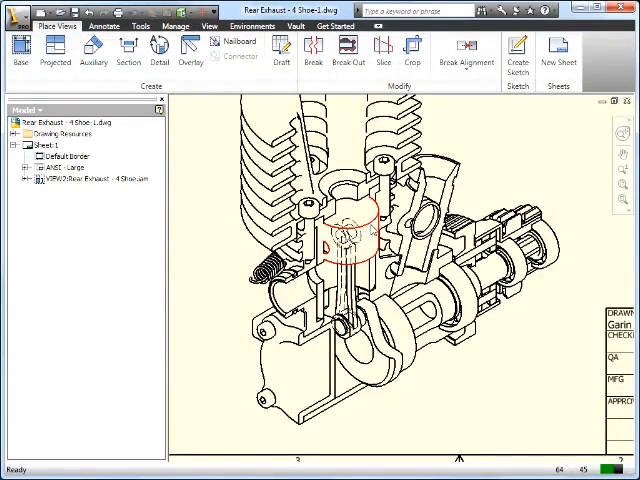
Hide the piston component in the isometric view and set another part's participation in SECTION A-A.
right_click(344, 240)
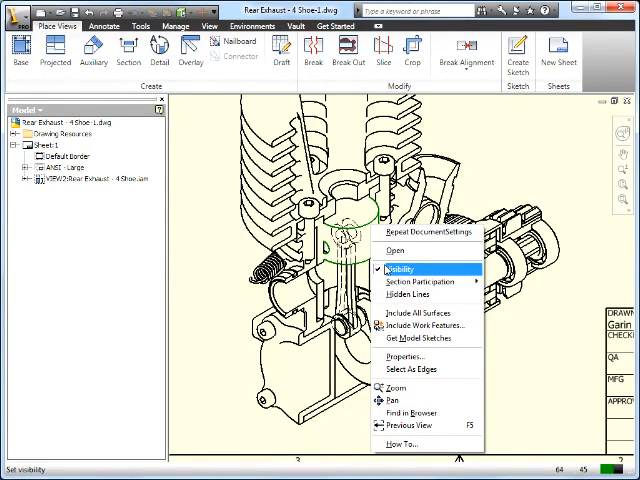
left_click(400, 268)
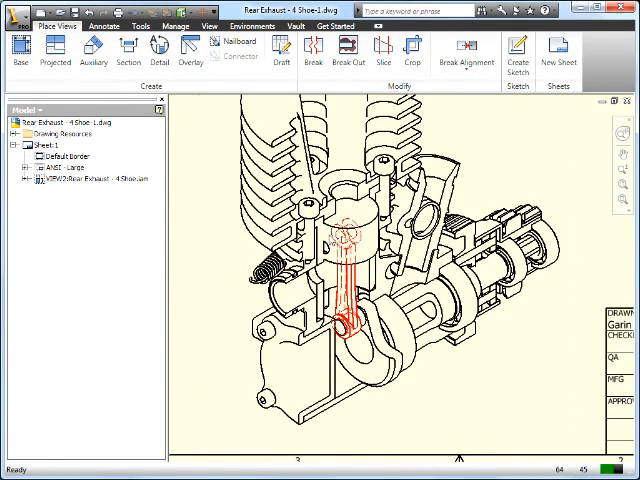
right_click(360, 236)
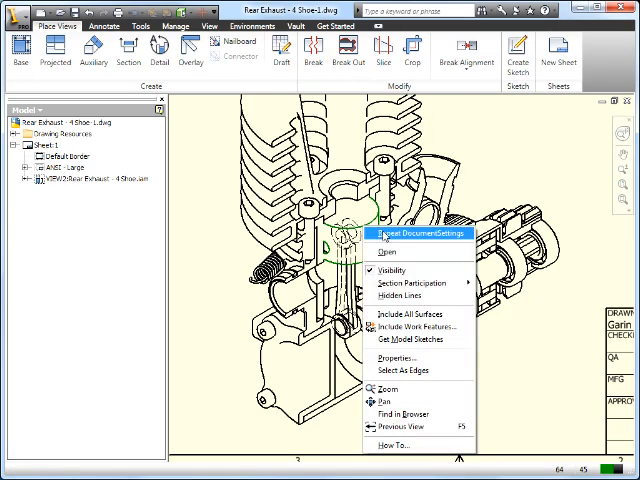
mouse_move(402, 282)
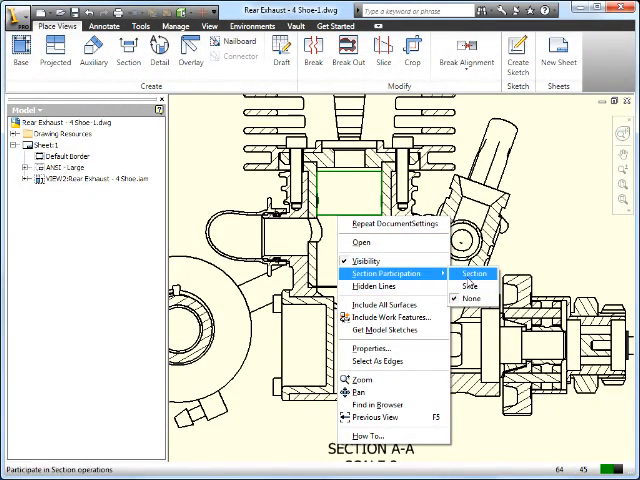
left_click(472, 288)
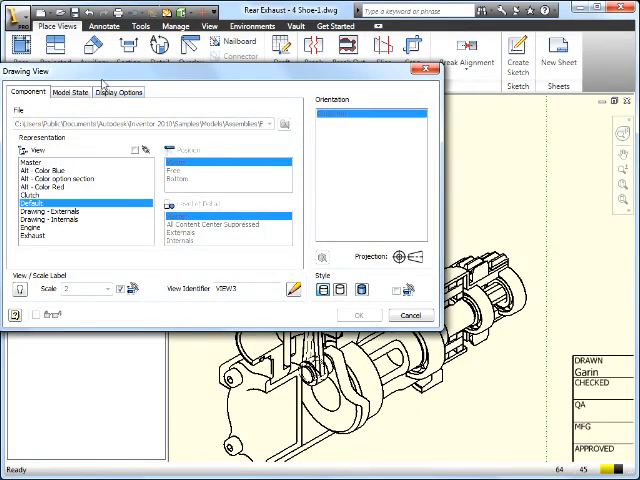
left_click(68, 92)
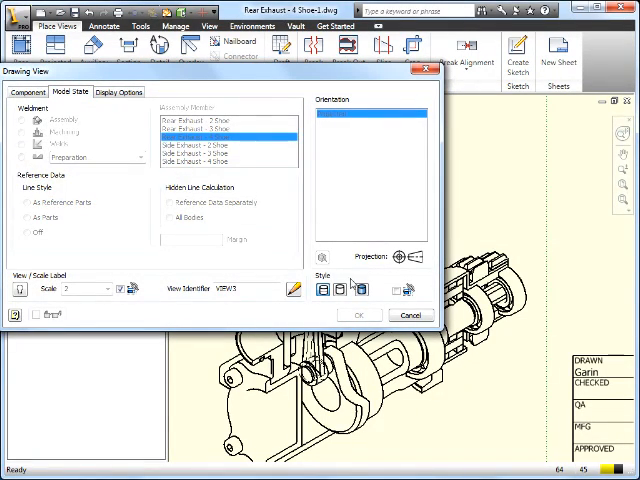
left_click(368, 314)
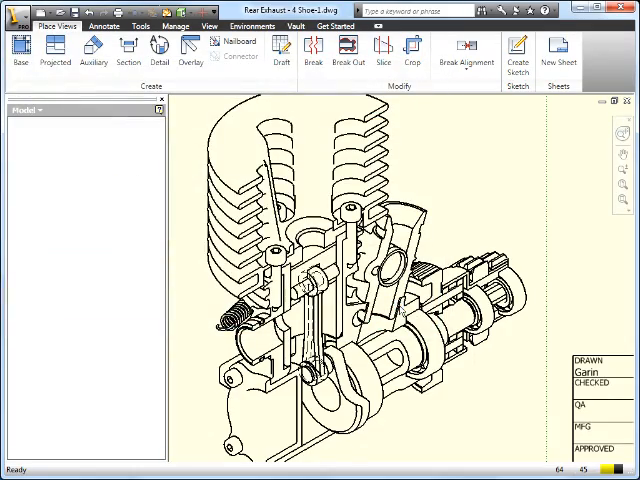
left_click(190, 50)
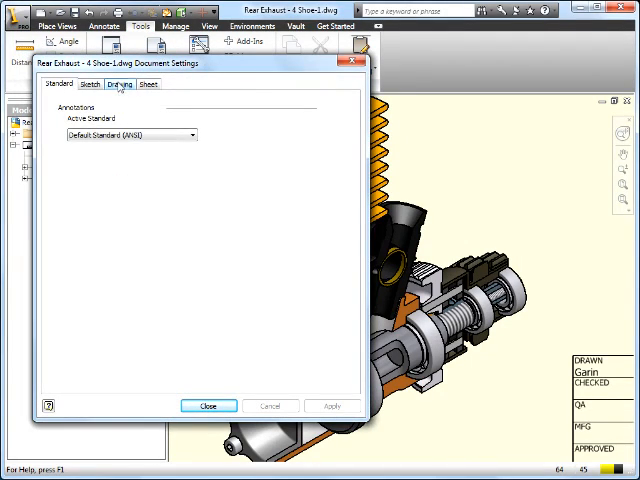
Choose a higher bitmap resolution for shaded views in the Drawing settings and apply it.
left_click(120, 84)
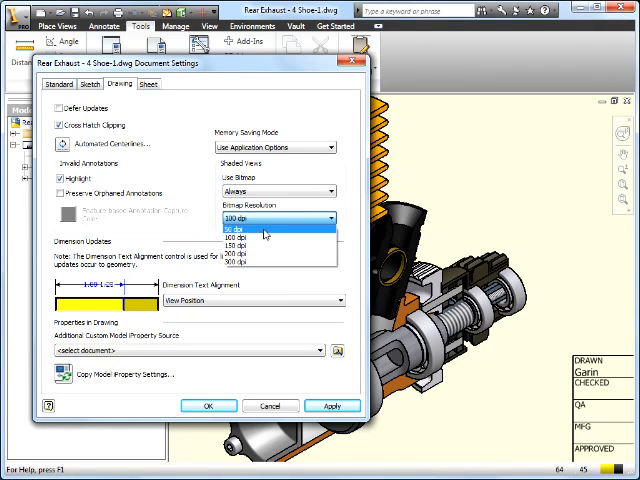
left_click(250, 226)
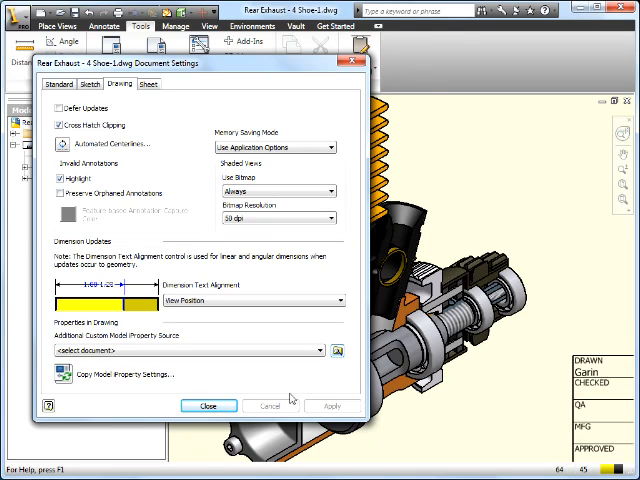
left_click(208, 406)
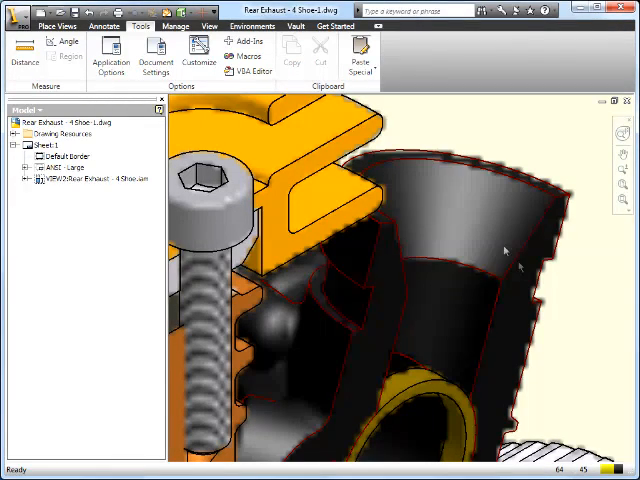
Accept the high-resolution warning, apply it, and recheck the Drawing settings.
left_click(156, 50)
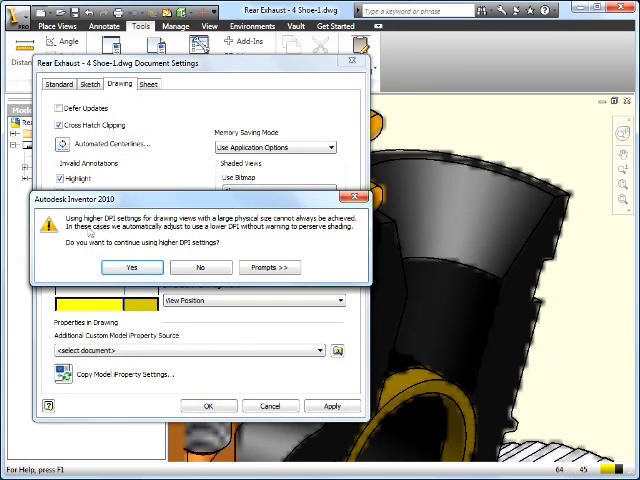
left_click(132, 268)
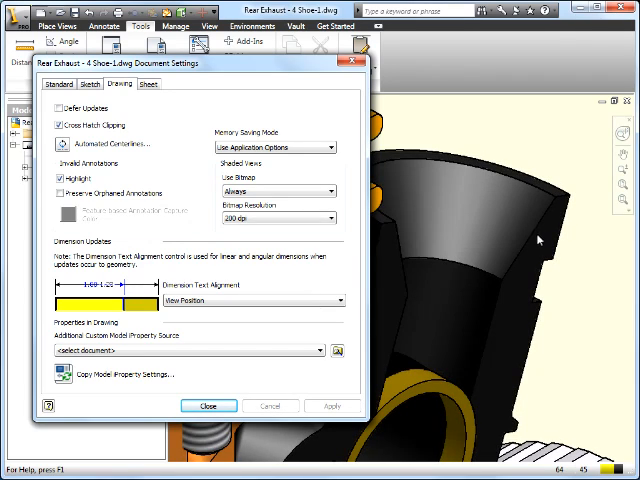
left_click(208, 404)
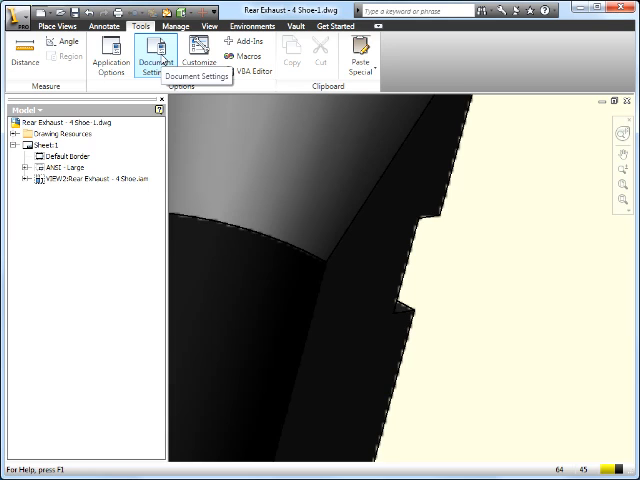
left_click(156, 56)
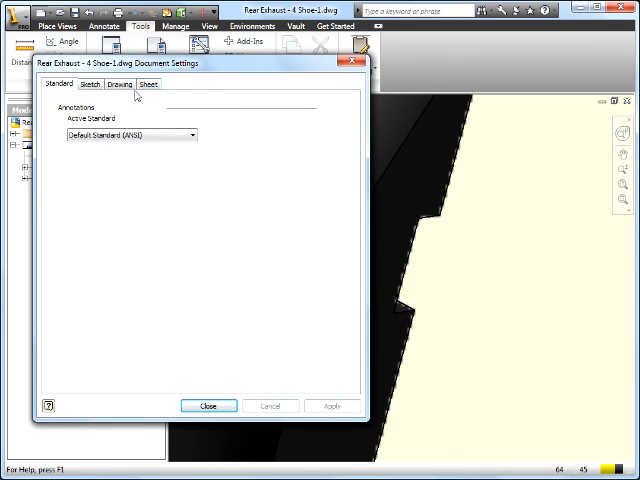
left_click(120, 84)
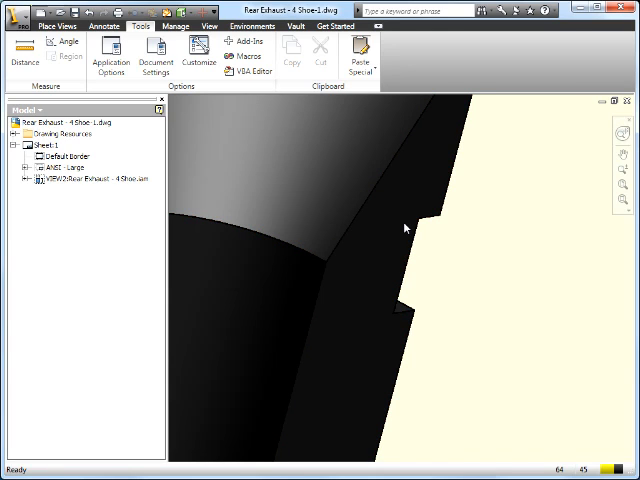
mouse_move(452, 264)
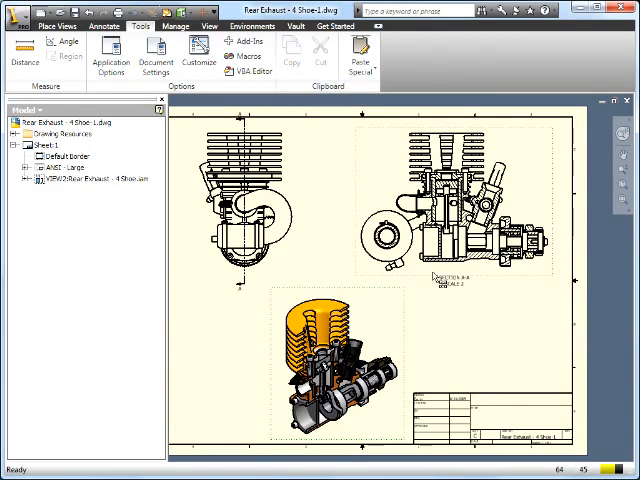
Set section A-A's depth to Distance with a value of 1 and apply it.
left_click_drag(238, 116, 238, 284)
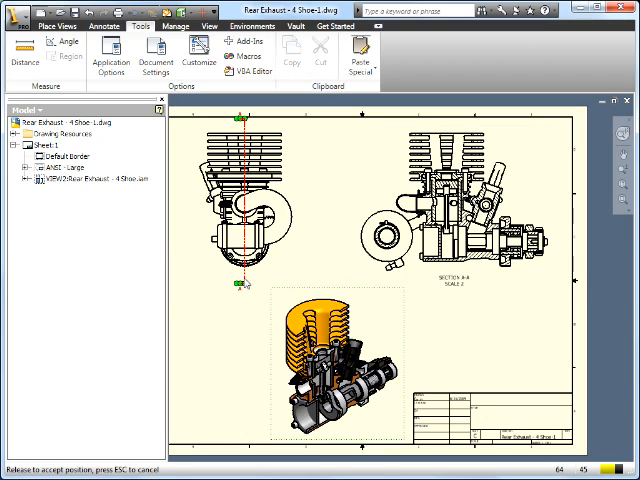
right_click(240, 290)
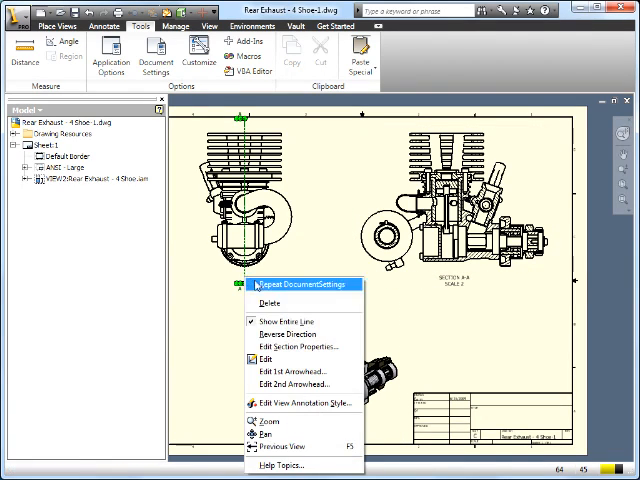
mouse_move(296, 346)
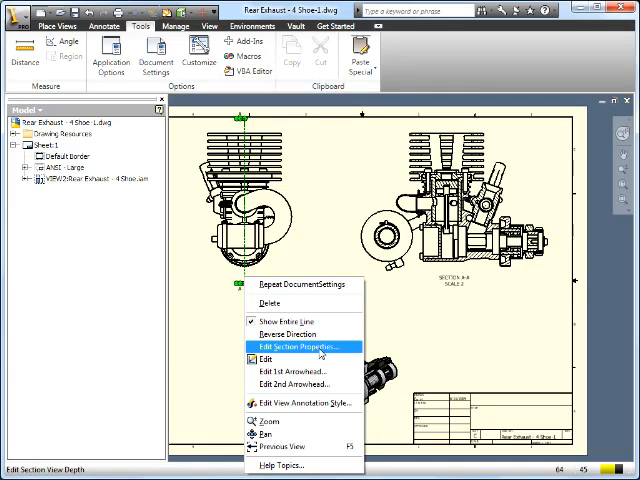
left_click(288, 344)
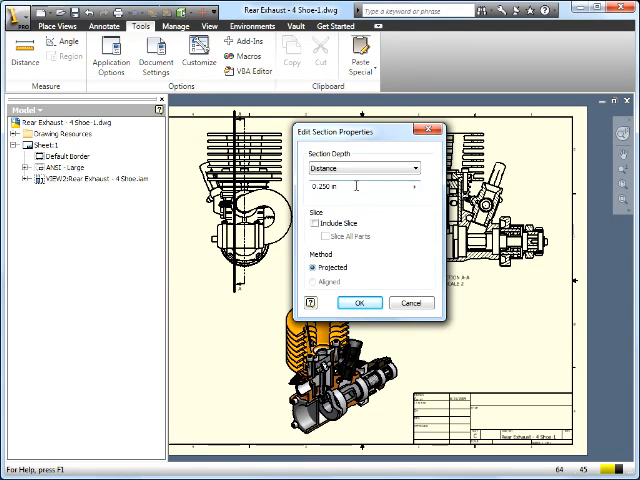
type("125")
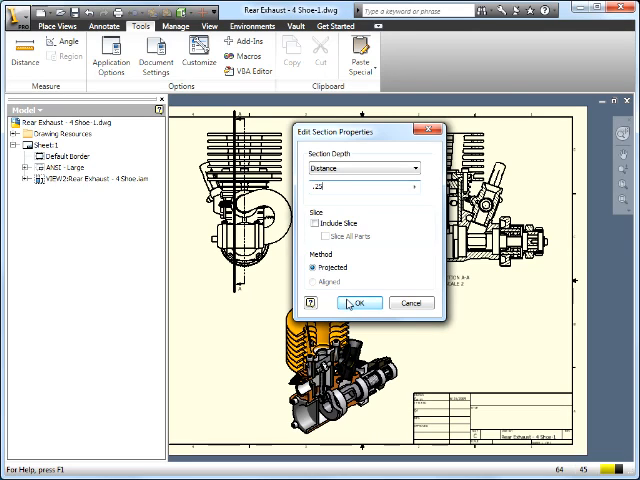
left_click(358, 304)
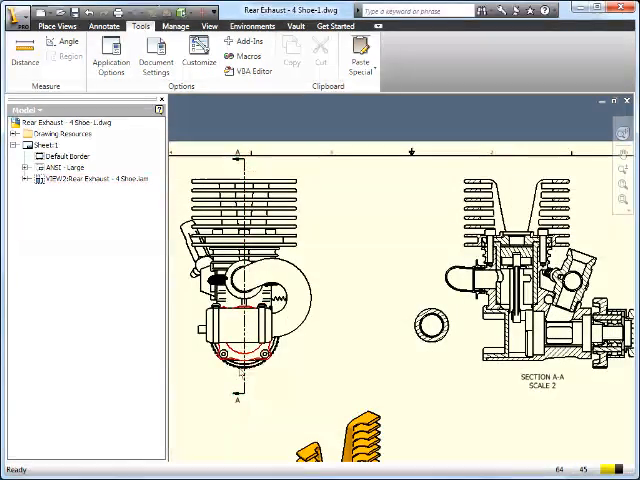
Revisit the section properties and confirm the revised section depth.
right_click(236, 376)
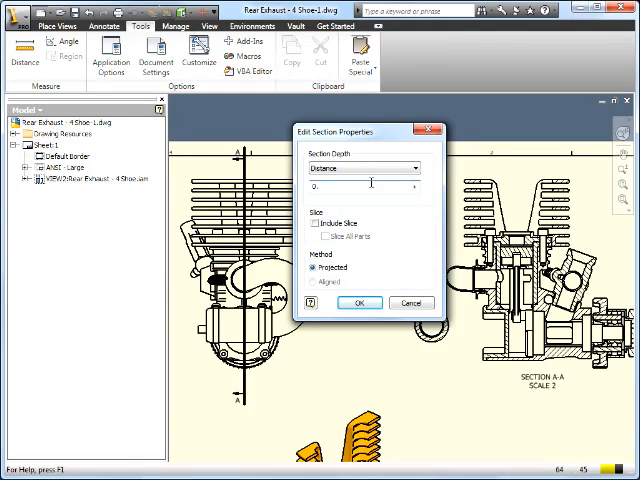
left_click(358, 302)
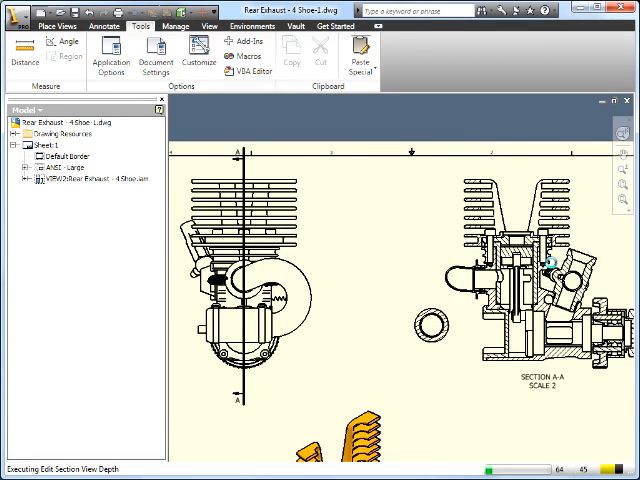